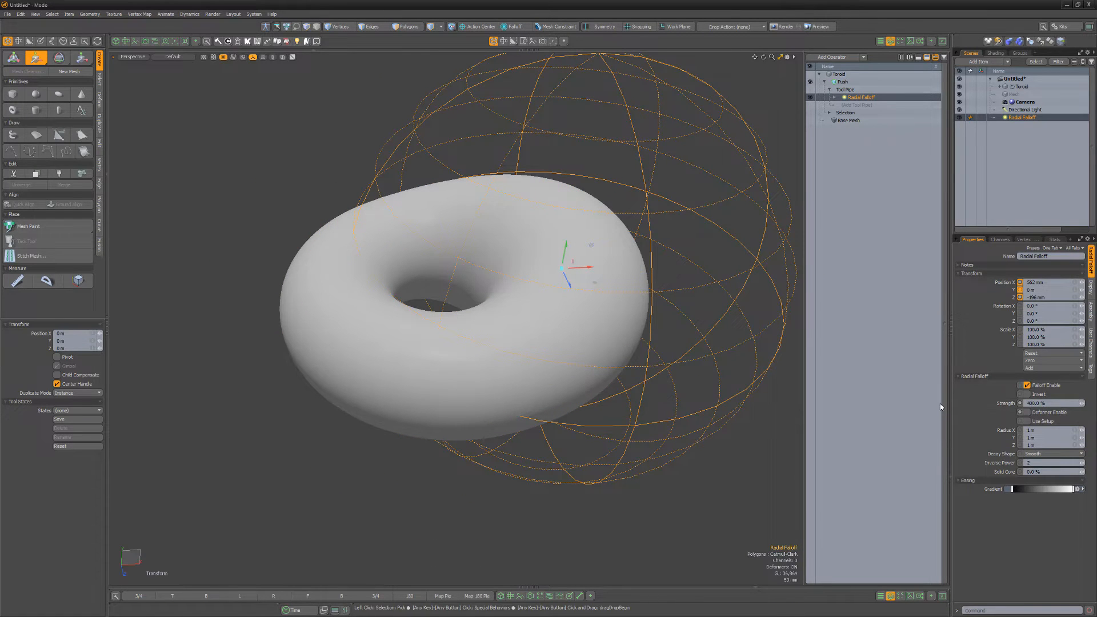
Show Gradient Layers in the top-right panel and open the radial falloff's easing gradient in the Gradient Editor
left_click(1035, 57)
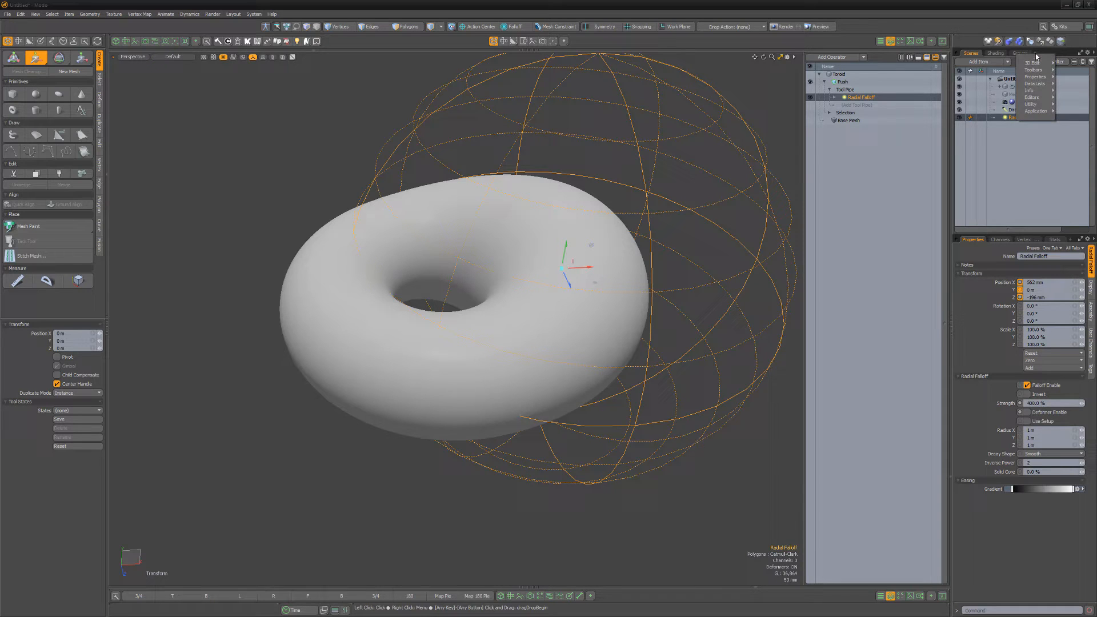
mouse_move(1034, 84)
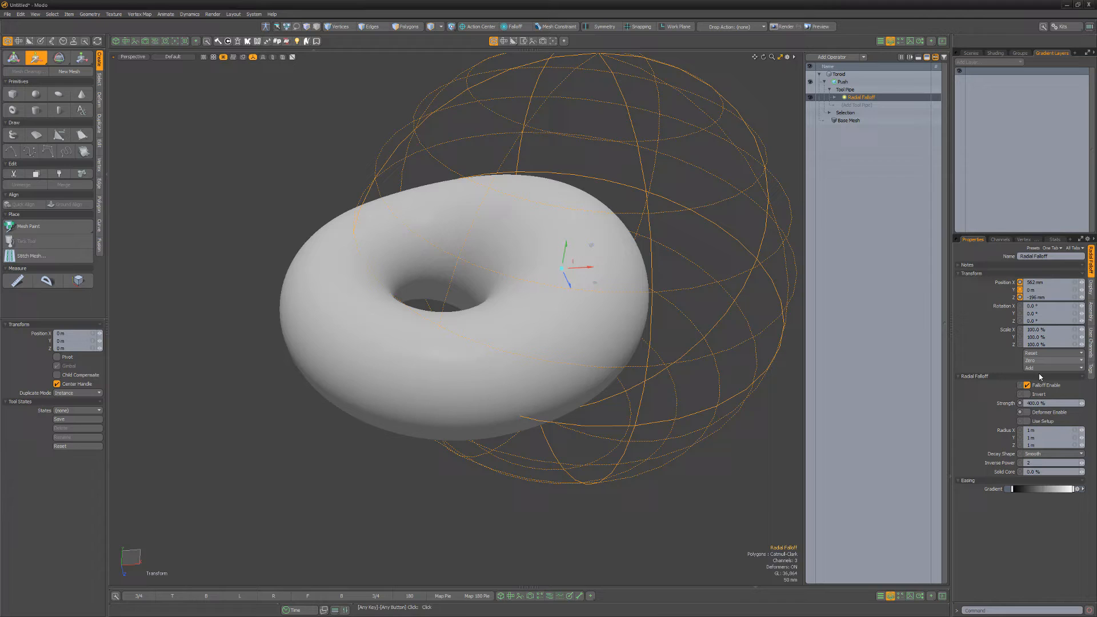
left_click(1079, 488)
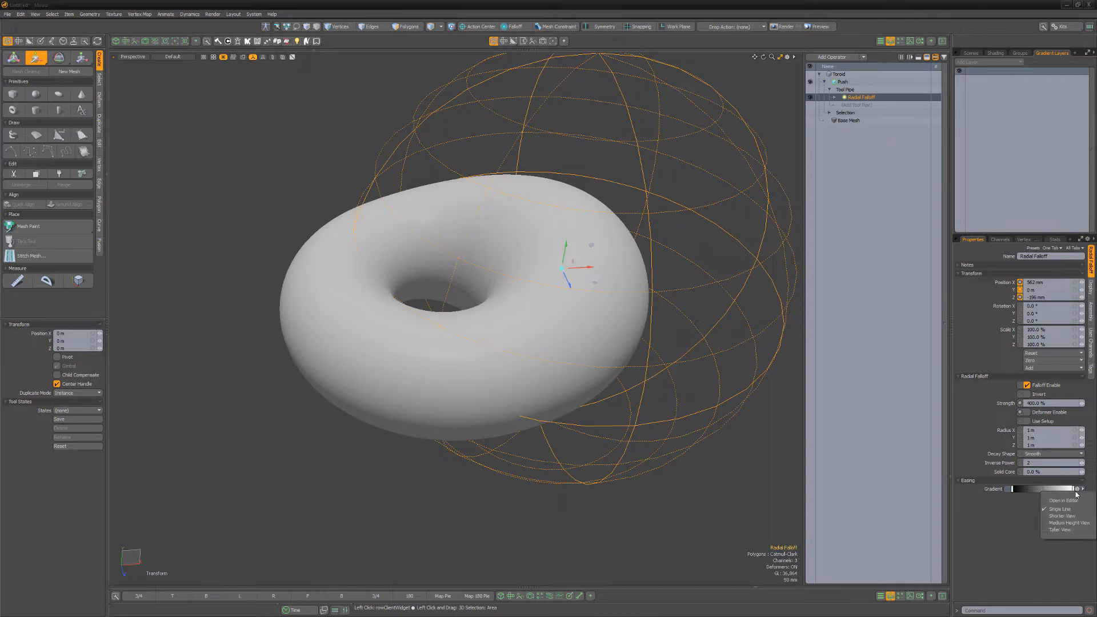
left_click(1060, 499)
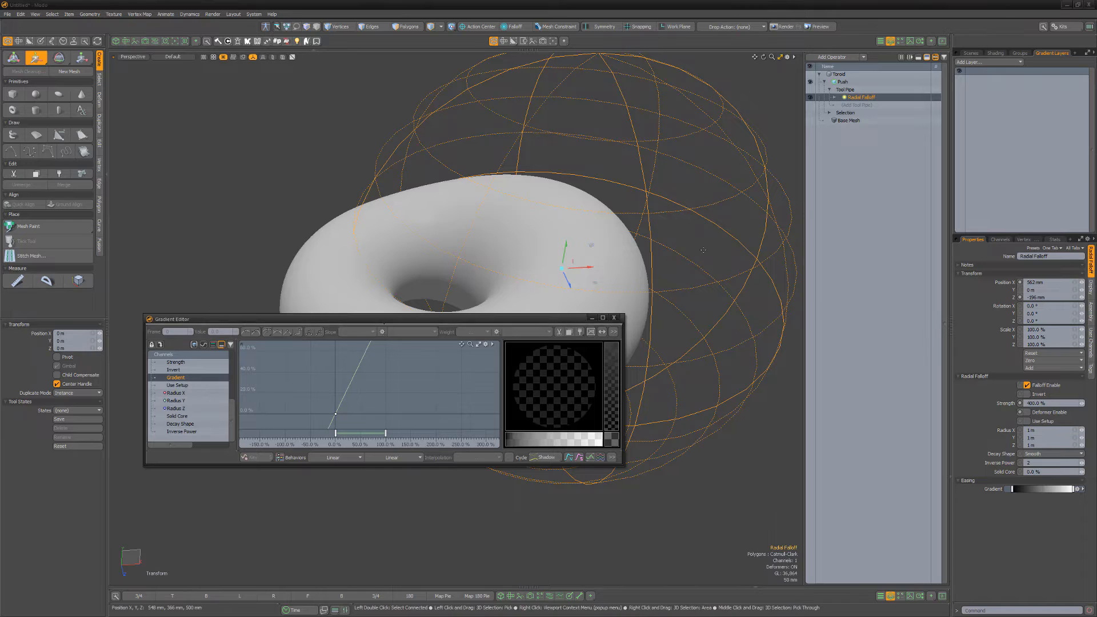
left_click(988, 62)
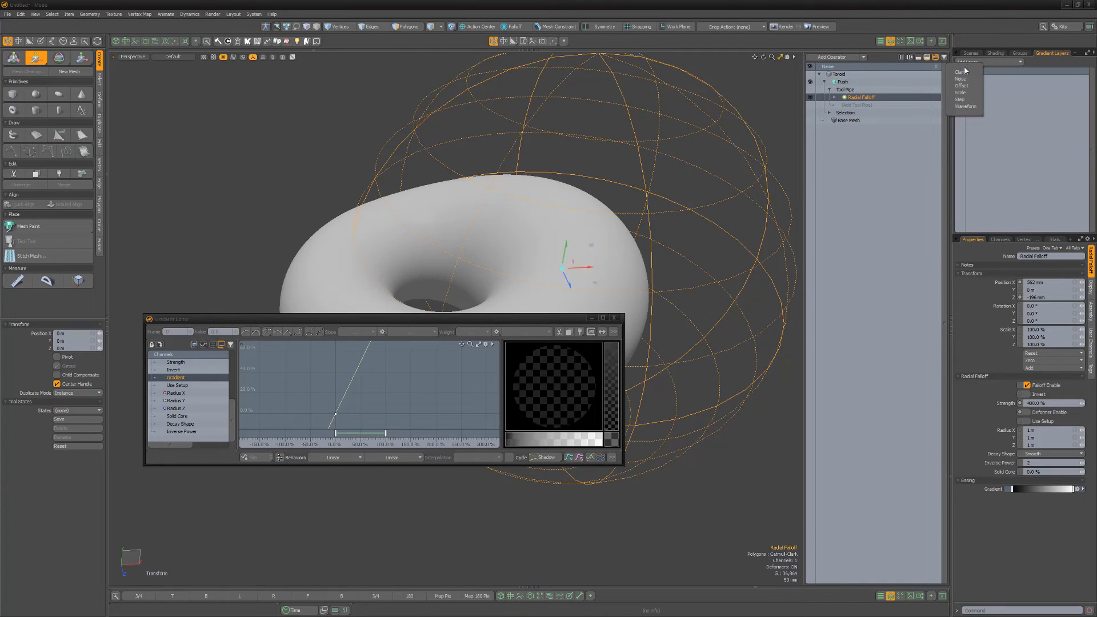
Add a Noise layer to the easing gradient with amplitude 5.0, making the torus wavy
left_click(959, 79)
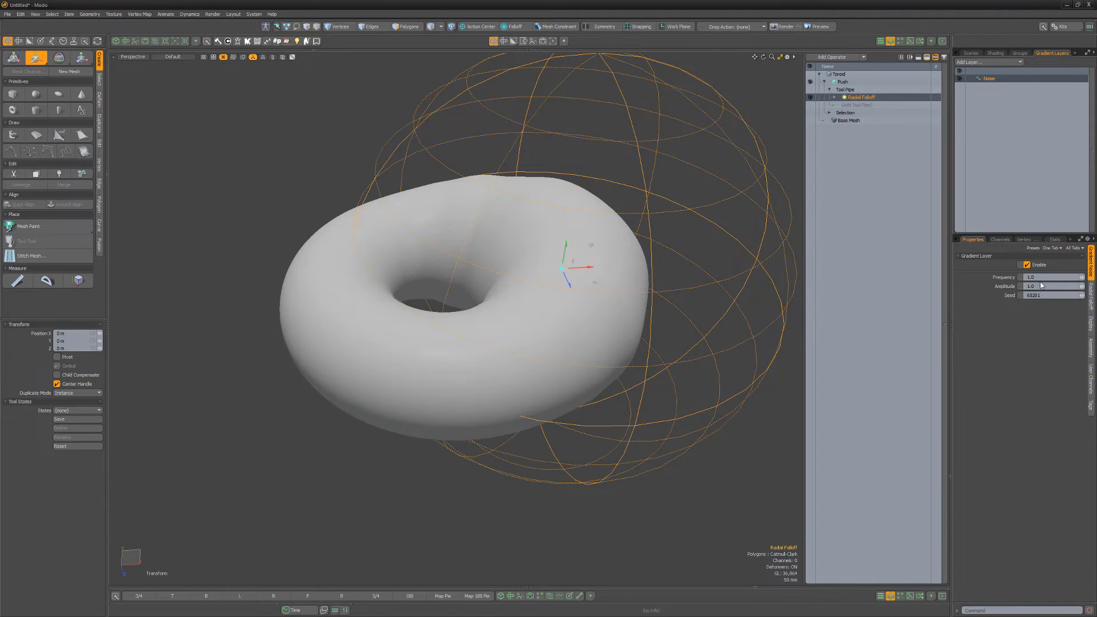
left_click_drag(1049, 286, 1069, 286)
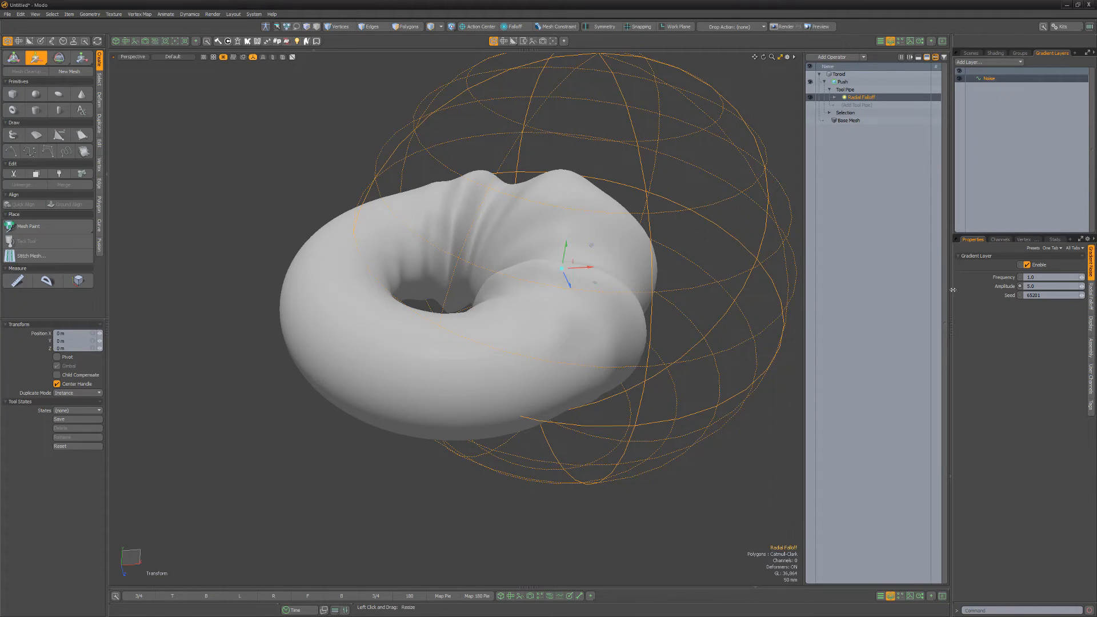
left_click(988, 62)
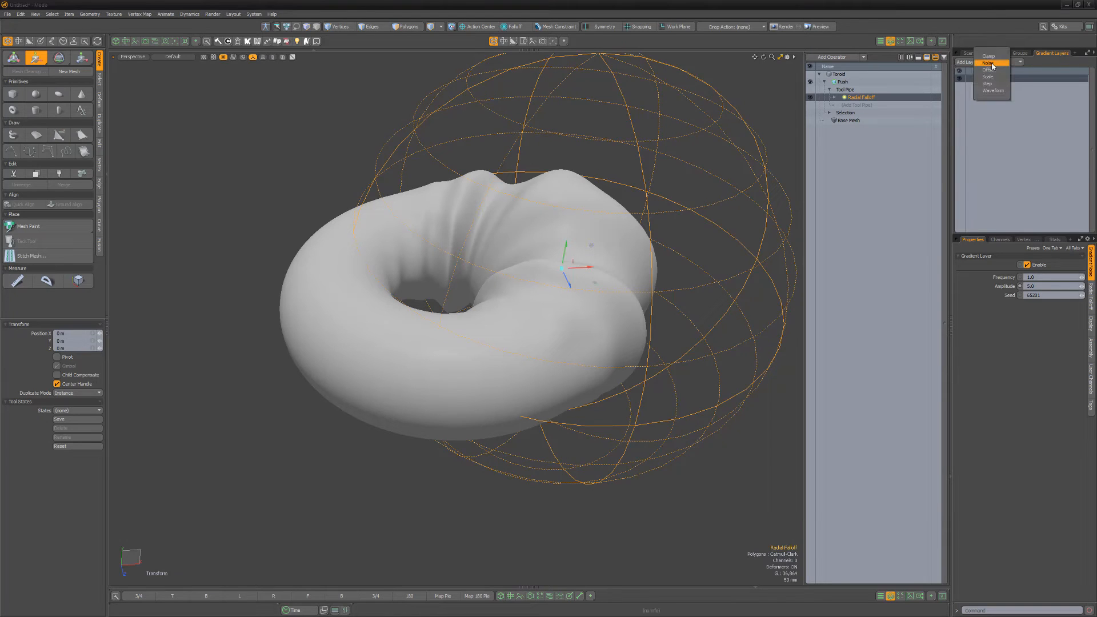
Add a Scale layer above the Noise layer with Amount X lowered to 0.5
left_click(988, 77)
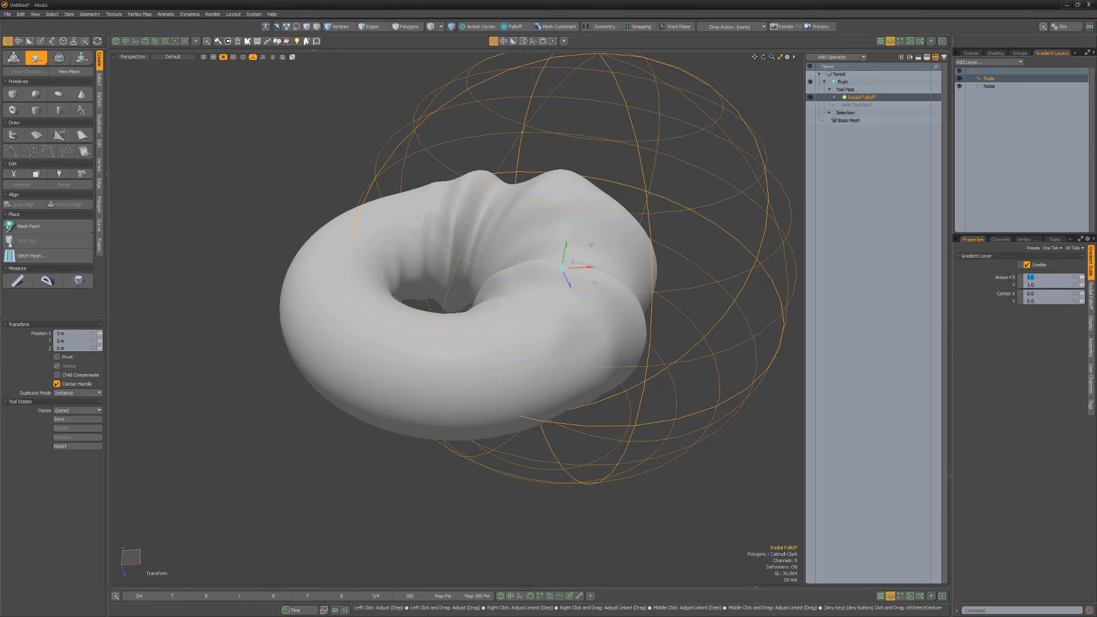
left_click_drag(1042, 277, 1032, 277)
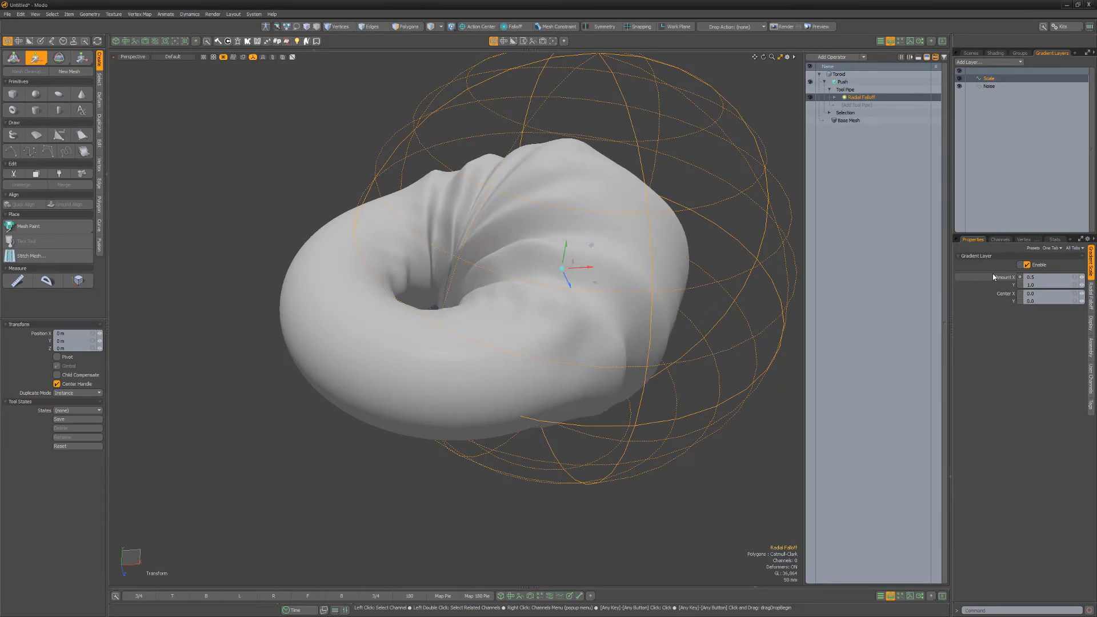